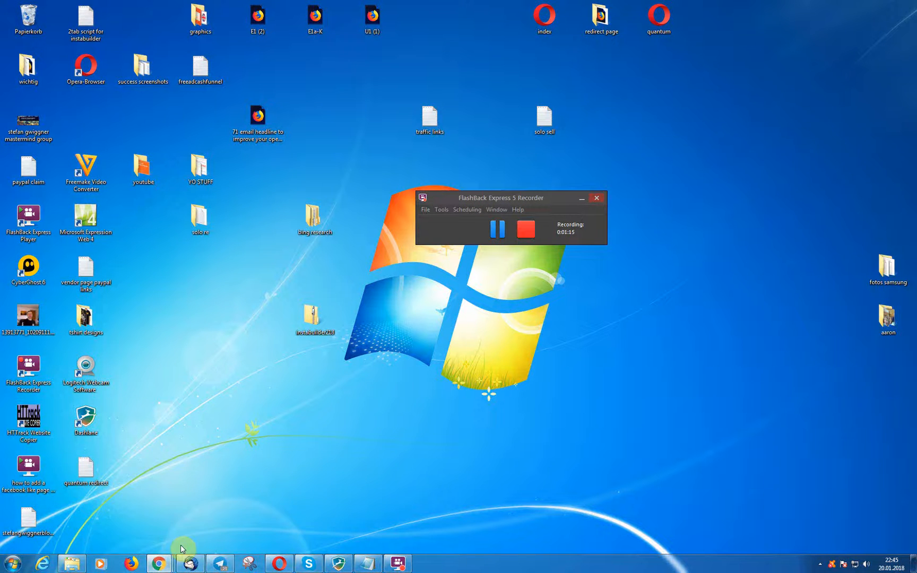
Bring the browser showing the InstaBuilder 2.0 member area welcome page to the front.
{"action": "left_click", "coordinate": [158, 563]}
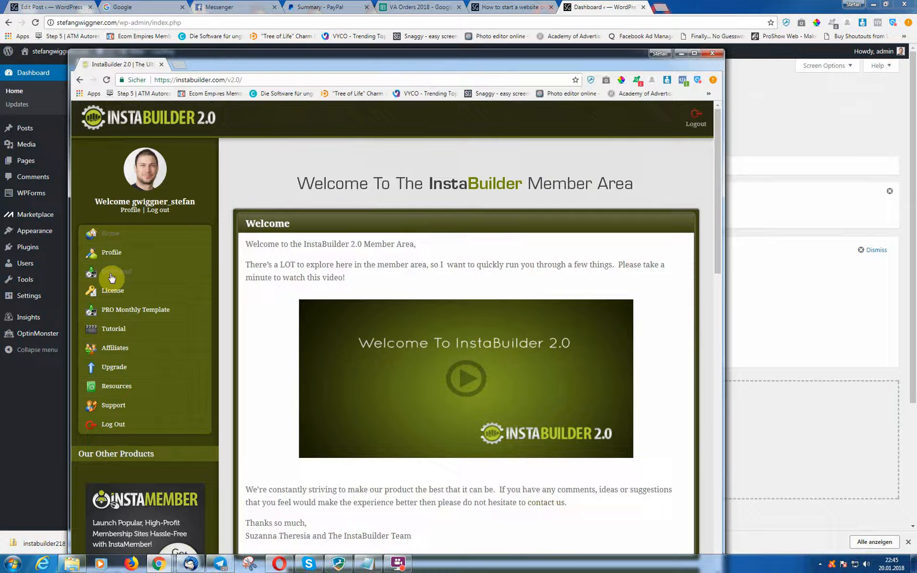
Download the InstaBuilder 2.0 plugin zip, then go to WordPress Plugins > Add New.
{"action": "left_click", "coordinate": [114, 275]}
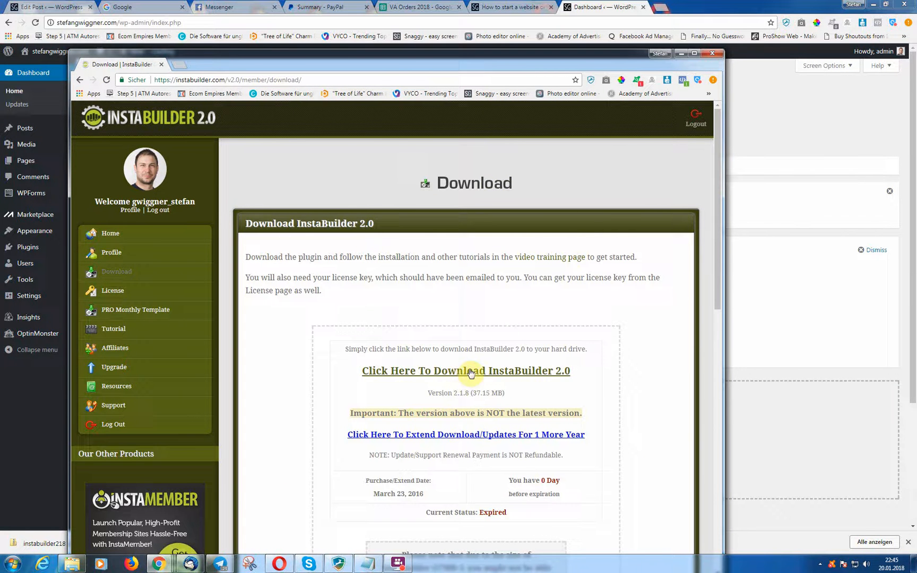
{"action": "mouse_move", "coordinate": [484, 62]}
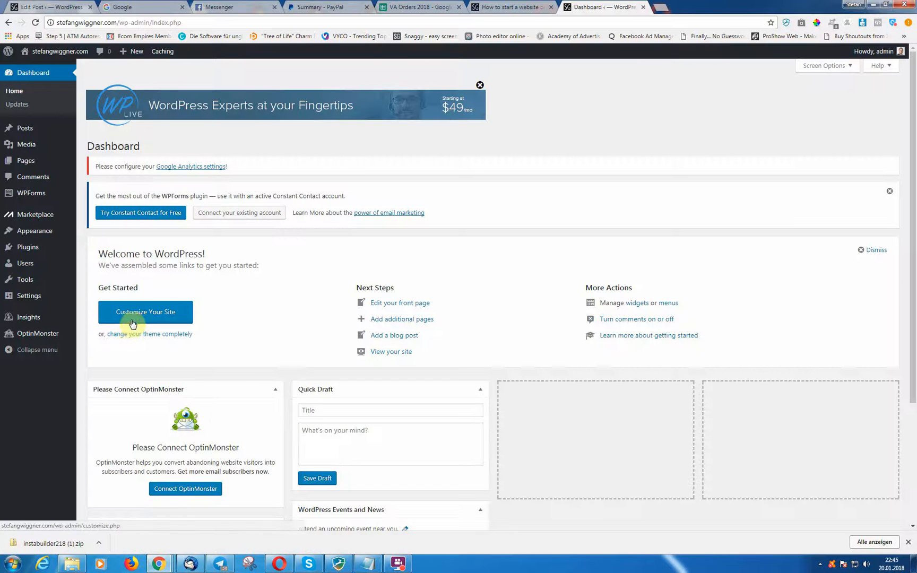
{"action": "mouse_move", "coordinate": [27, 247]}
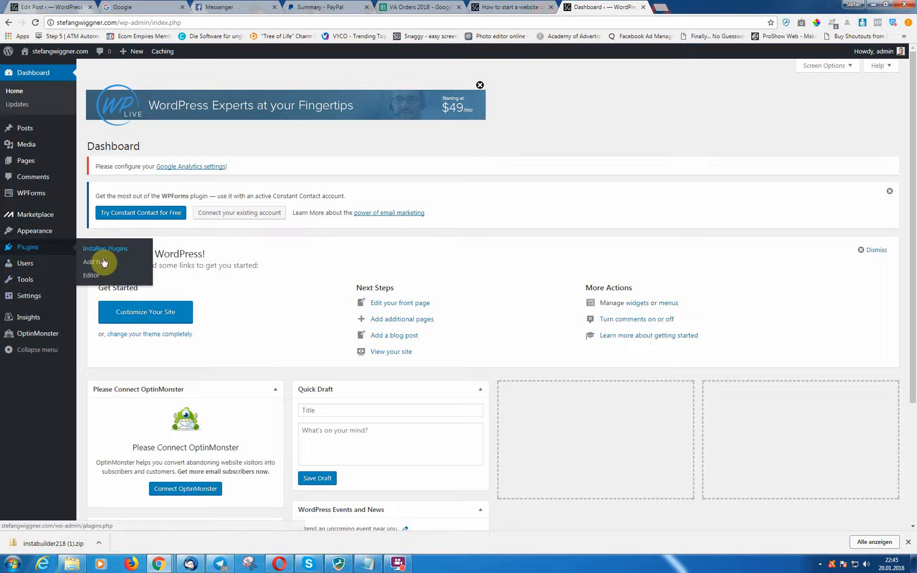
{"action": "left_click", "coordinate": [93, 262]}
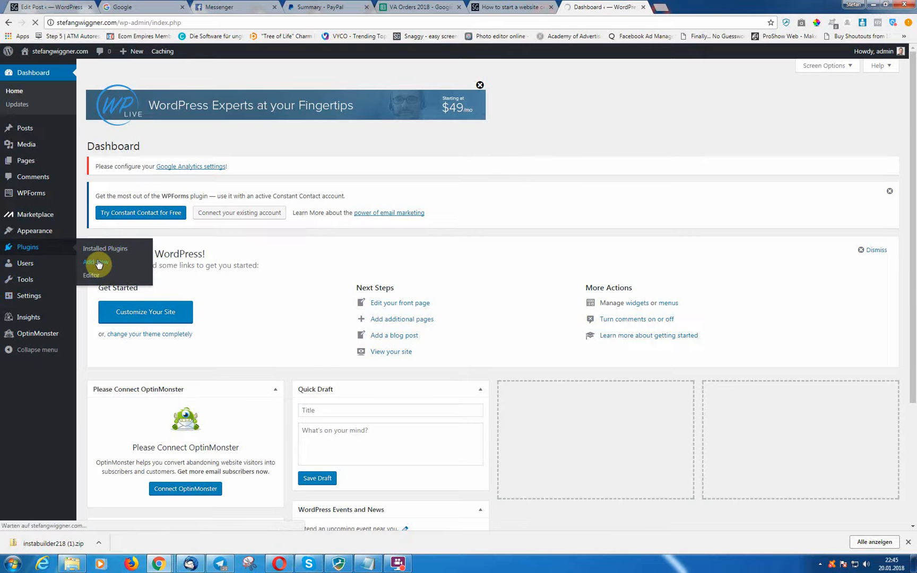
{"action": "left_click", "coordinate": [95, 261]}
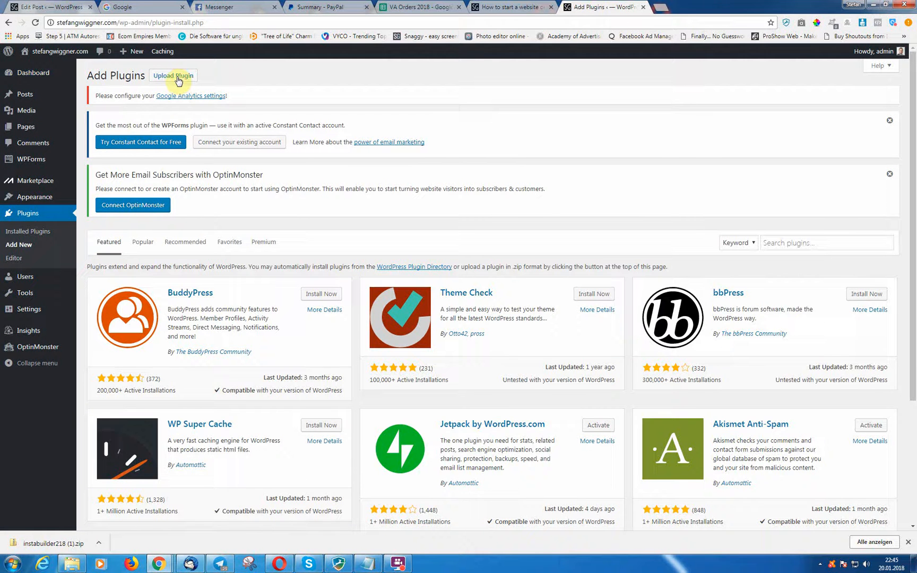
Choose instabuilder218.zip in the Upload Plugin form and start installing it.
{"action": "left_click", "coordinate": [173, 76]}
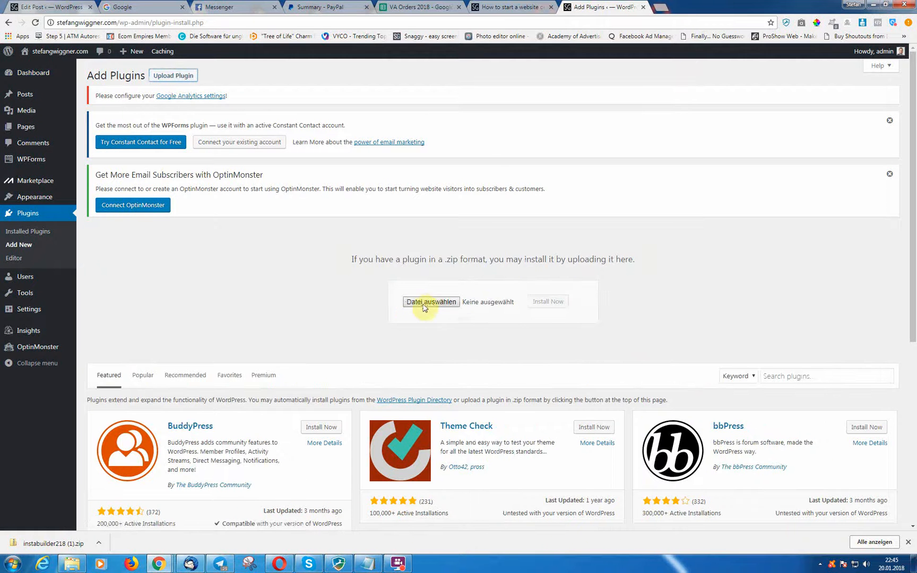
{"action": "left_click", "coordinate": [431, 302]}
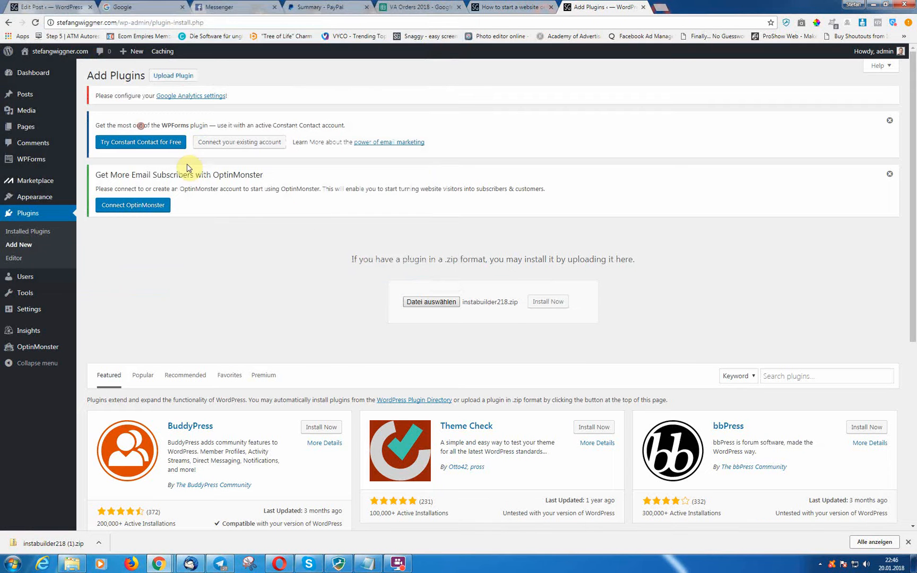
{"action": "left_click", "coordinate": [548, 301]}
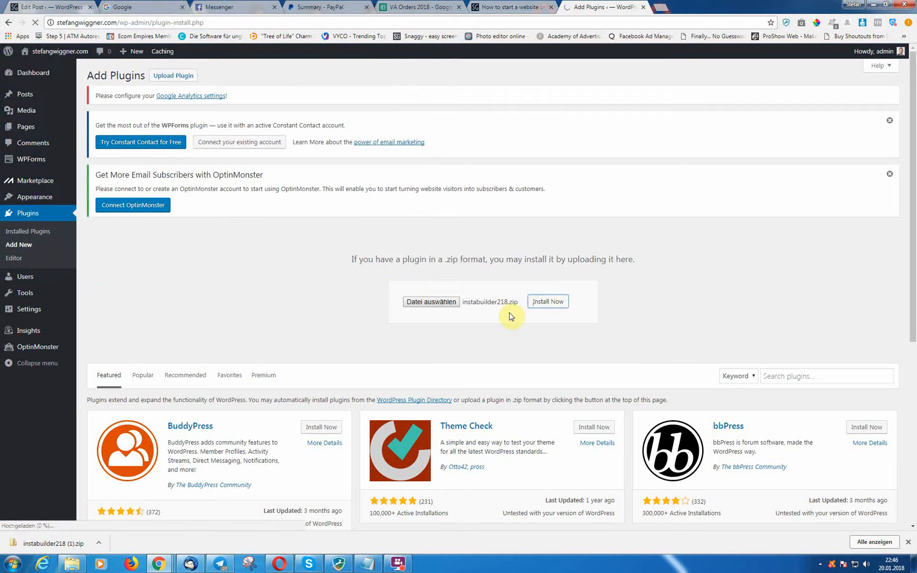
{"action": "left_click", "coordinate": [548, 302]}
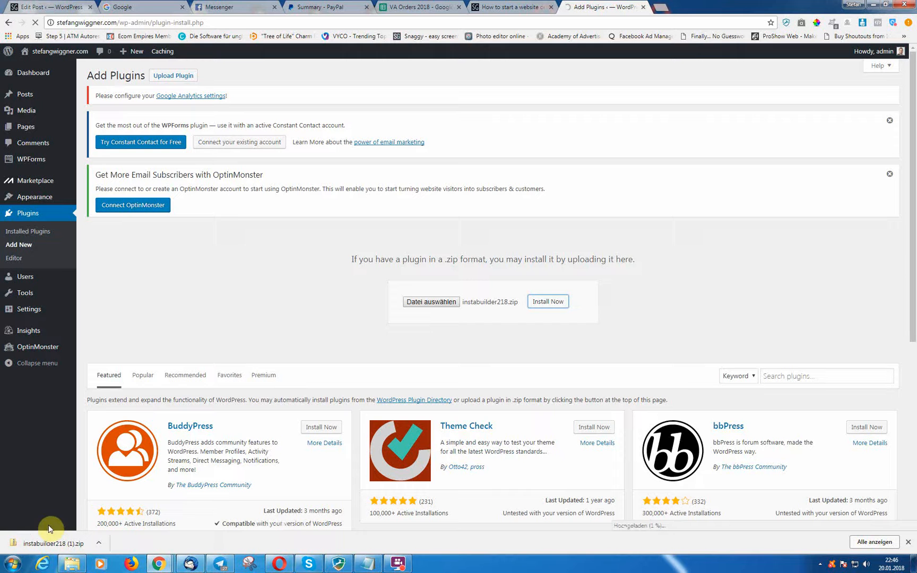
{"action": "left_click", "coordinate": [548, 302]}
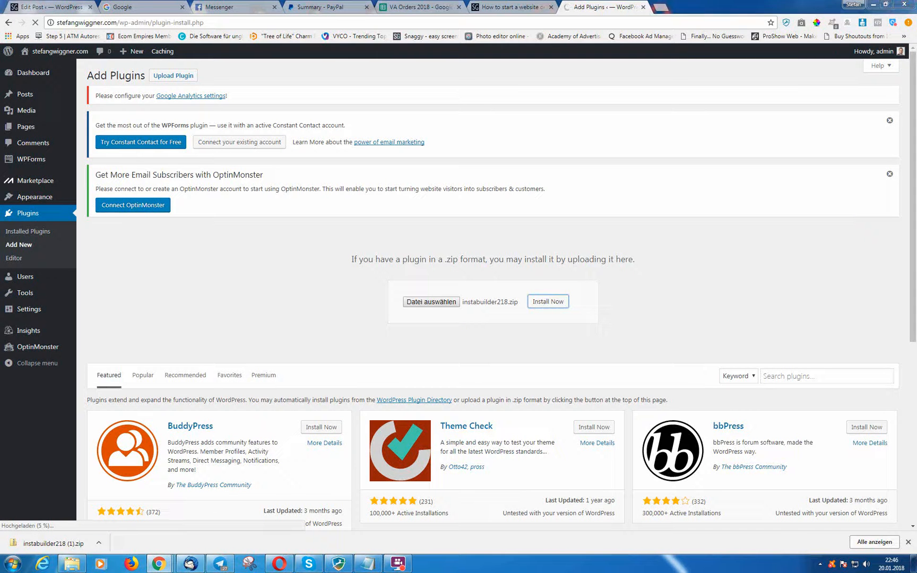
{"action": "mouse_move", "coordinate": [544, 196]}
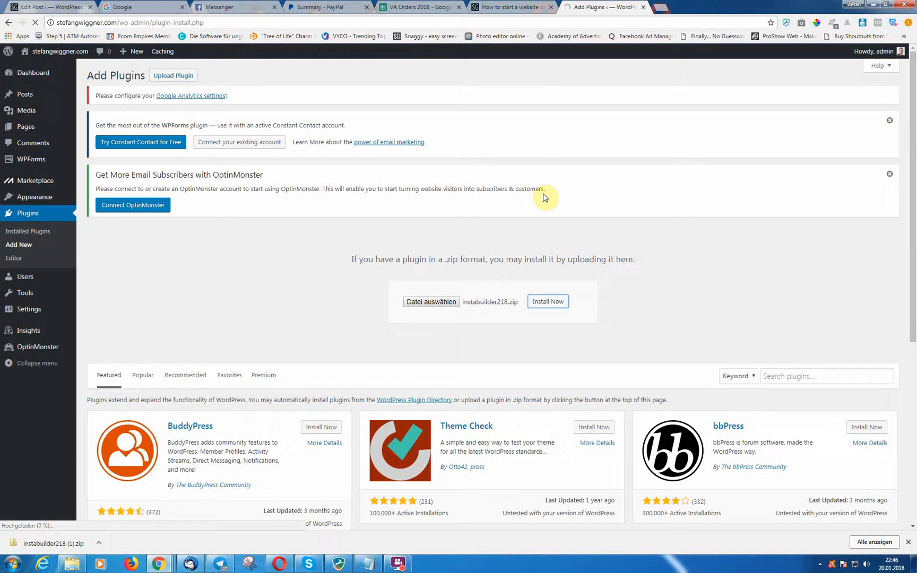
{"action": "mouse_move", "coordinate": [184, 306]}
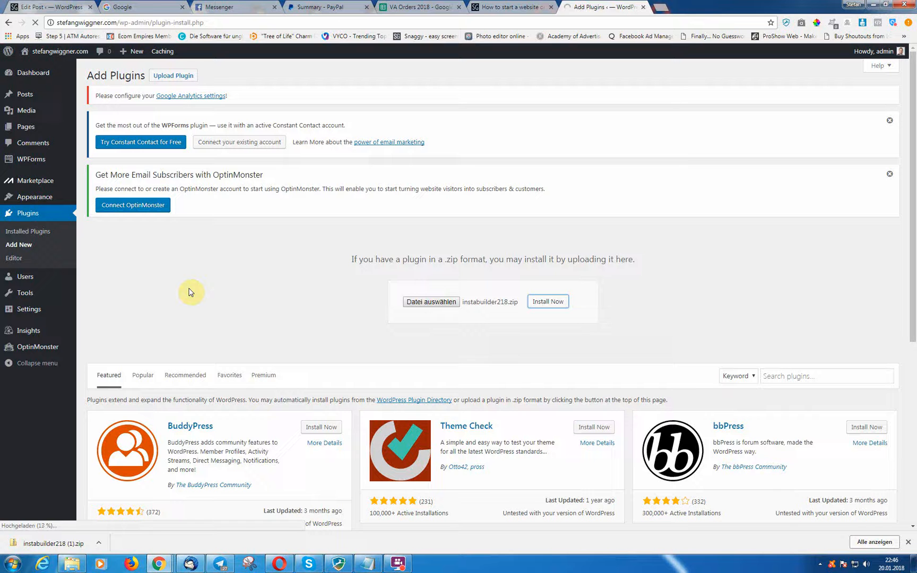
{"action": "mouse_move", "coordinate": [275, 227]}
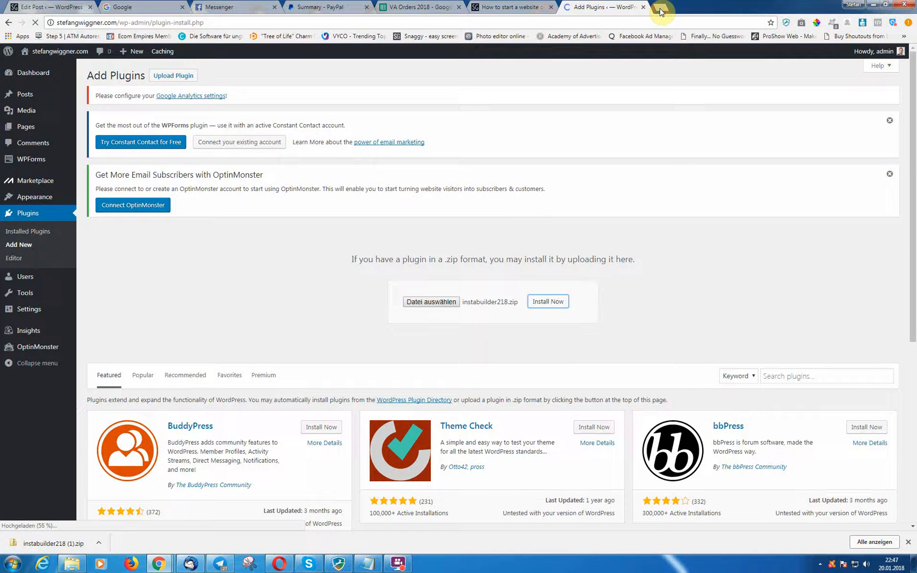
{"action": "mouse_move", "coordinate": [438, 258]}
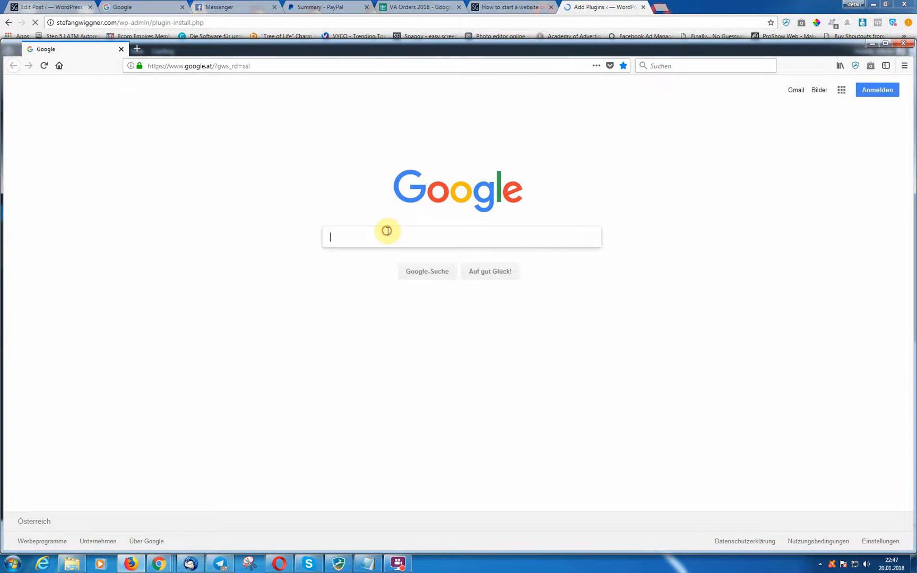
Browse Google Images for InstaBuilder templates, then return to the WordPress upload tab.
{"action": "type", "text": "instabuilder webpages"}
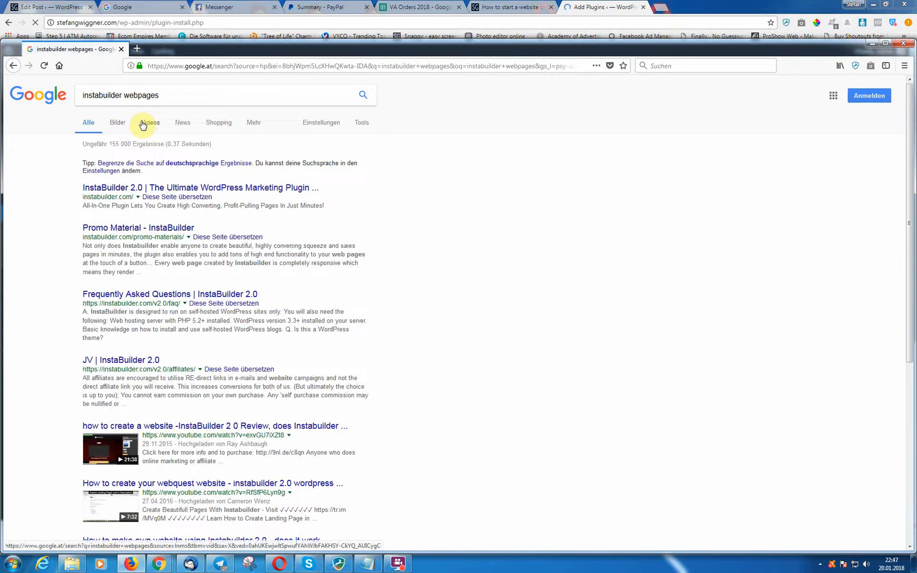
{"action": "left_click", "coordinate": [117, 122]}
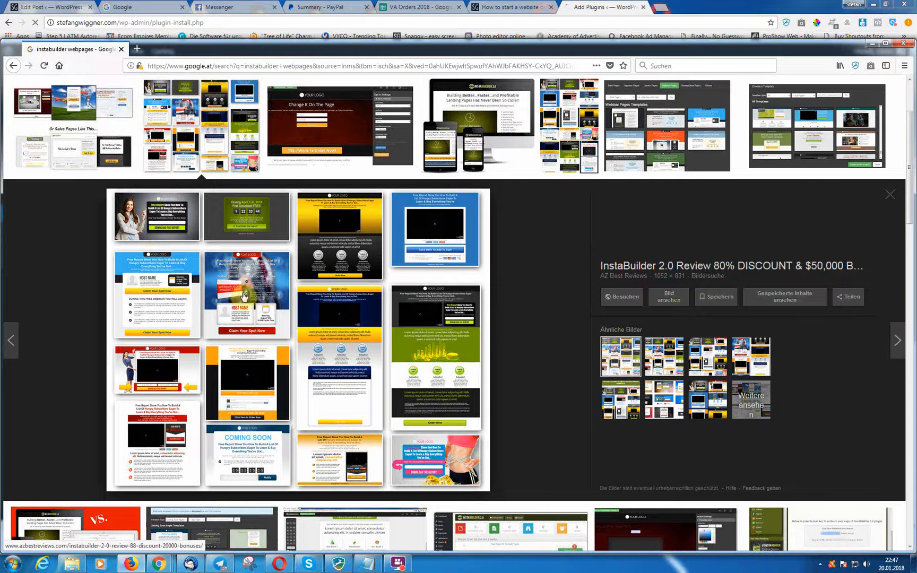
{"action": "mouse_move", "coordinate": [425, 360]}
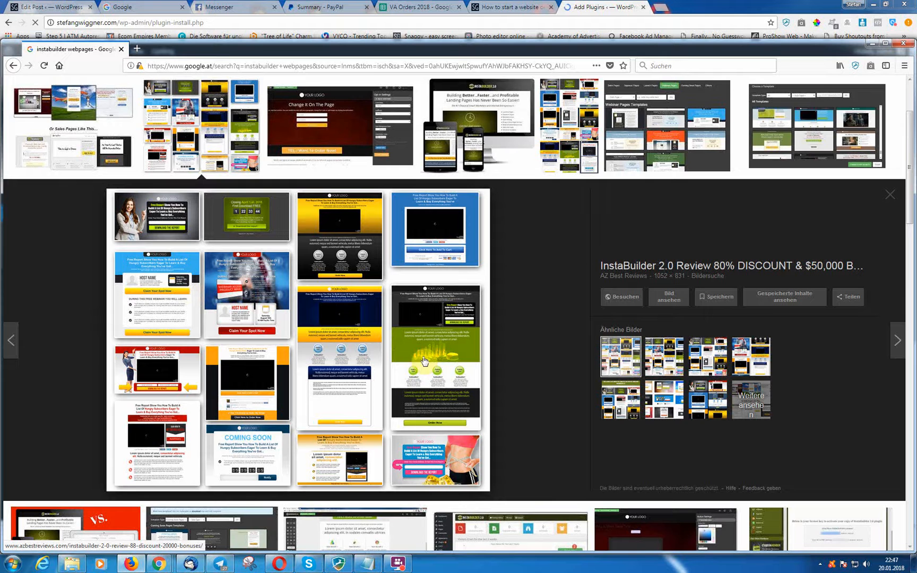
{"action": "scroll", "scroll_direction": "down", "scroll_amount": 3}
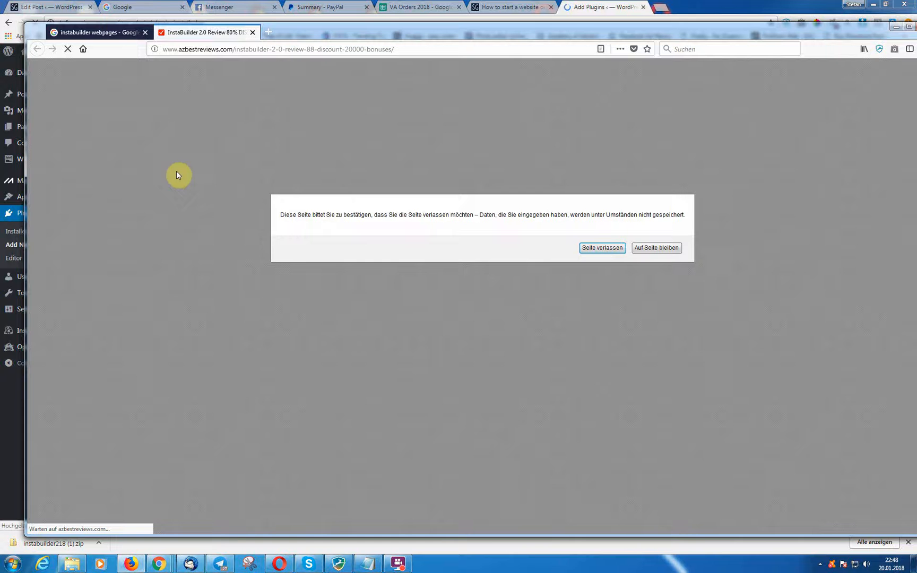
{"action": "left_click", "coordinate": [601, 247]}
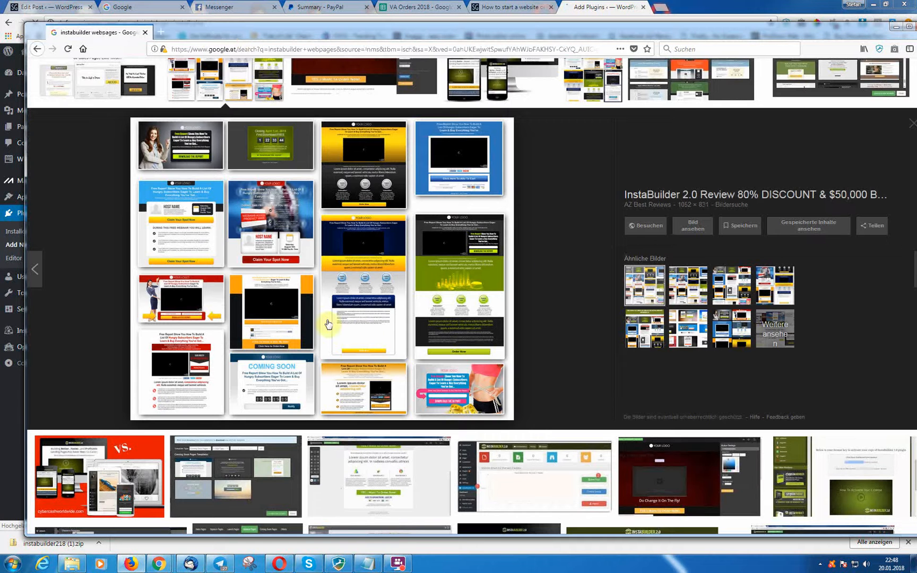
{"action": "left_click", "coordinate": [603, 6]}
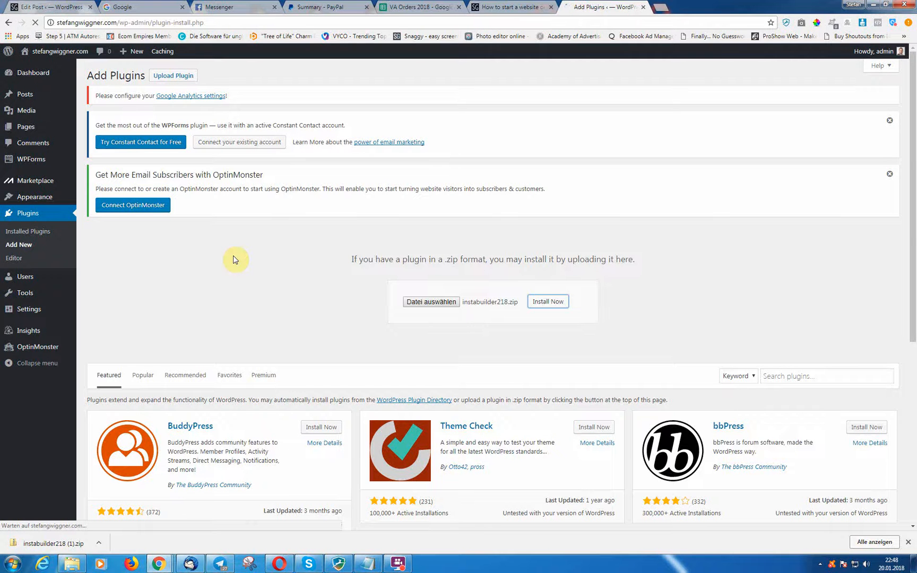
Install and activate instabuilder218.zip, then open InstaBuilder 2.0 from the admin sidebar.
{"action": "left_click", "coordinate": [547, 301]}
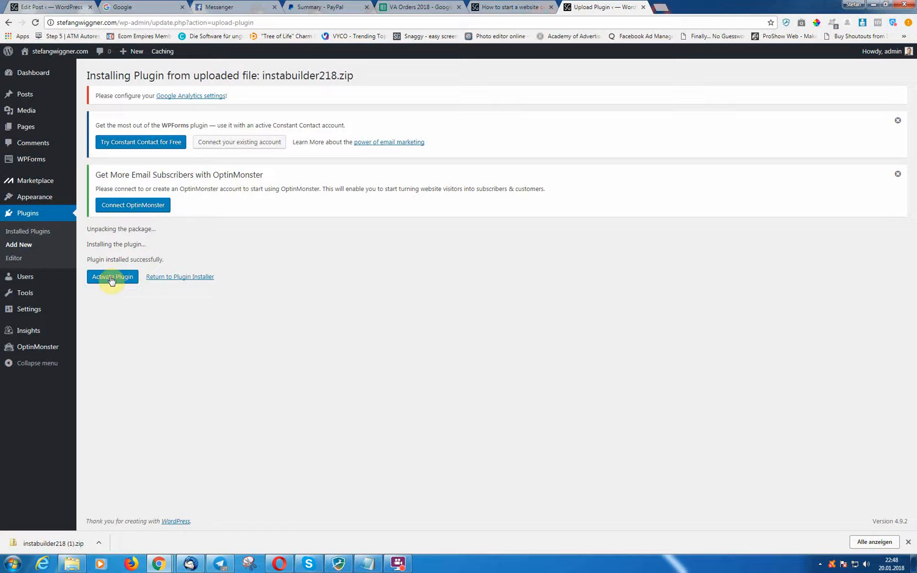
{"action": "left_click", "coordinate": [111, 277]}
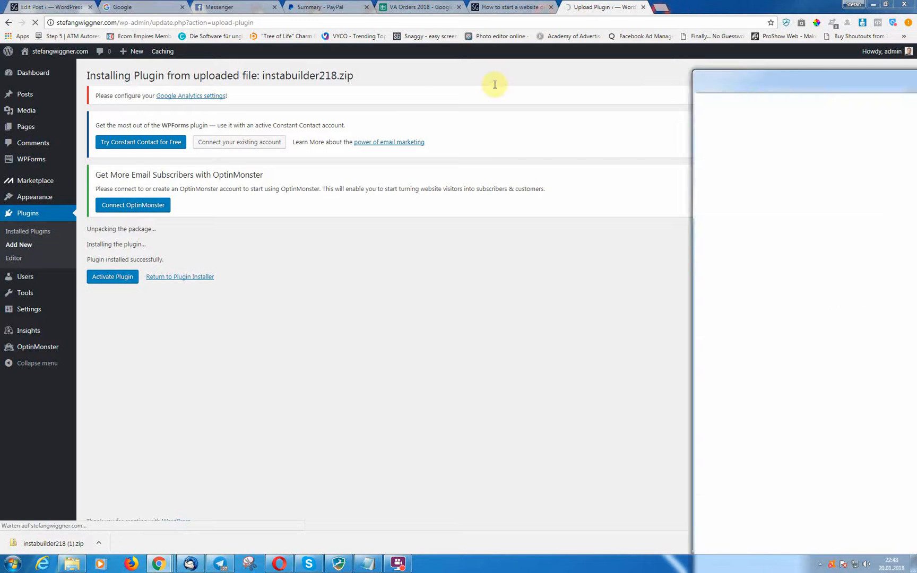
{"action": "left_click", "coordinate": [112, 276]}
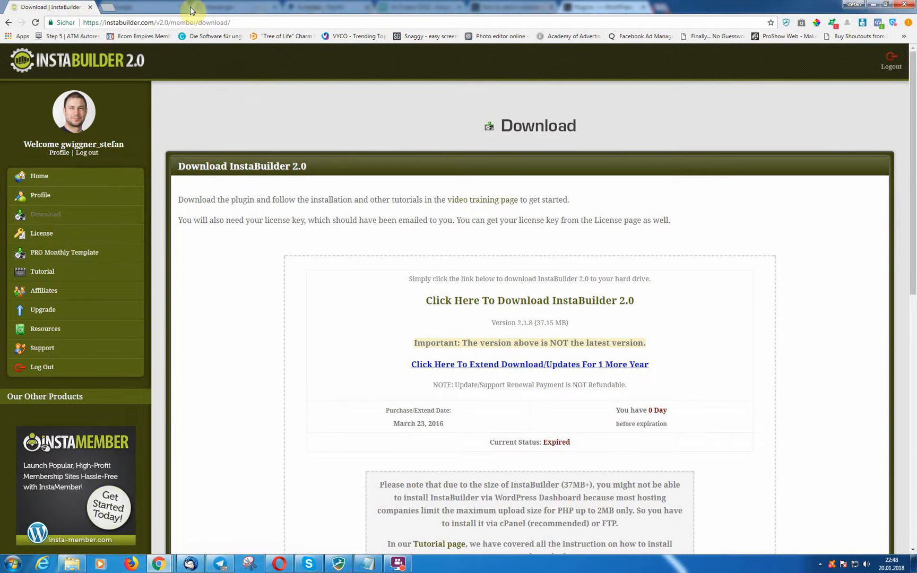
{"action": "left_click", "coordinate": [597, 6]}
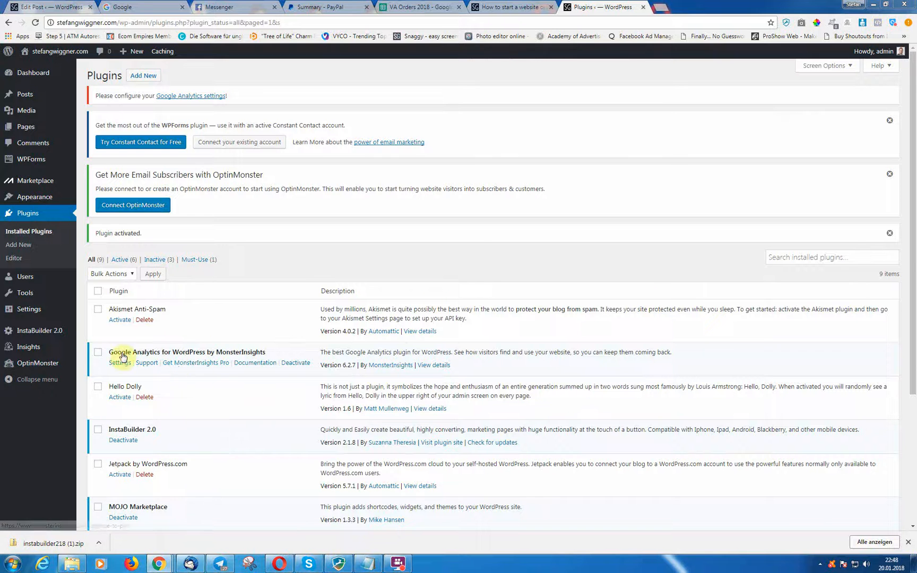
{"action": "left_click", "coordinate": [40, 331]}
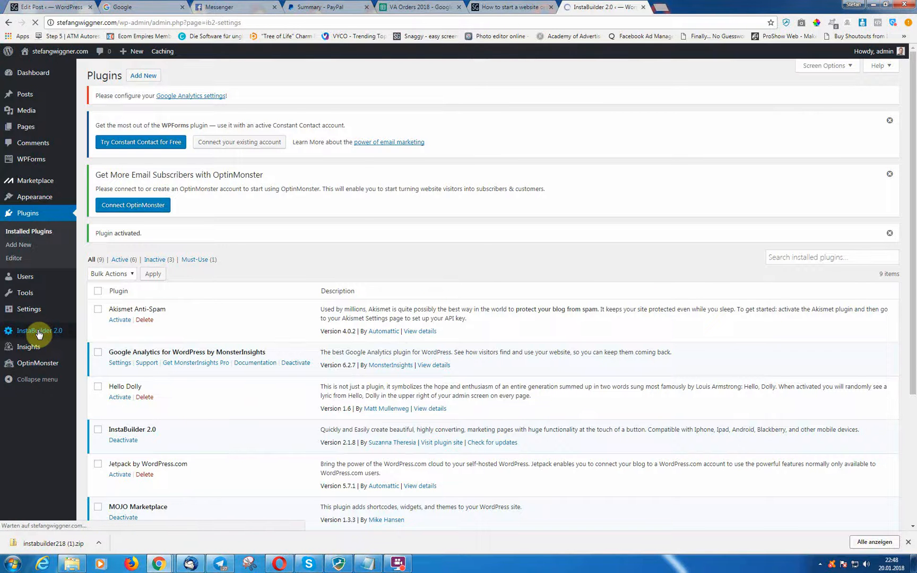
Enter the InstaBuilder 2.0 license key and activate it to reach the dashboard.
{"action": "left_click", "coordinate": [39, 331]}
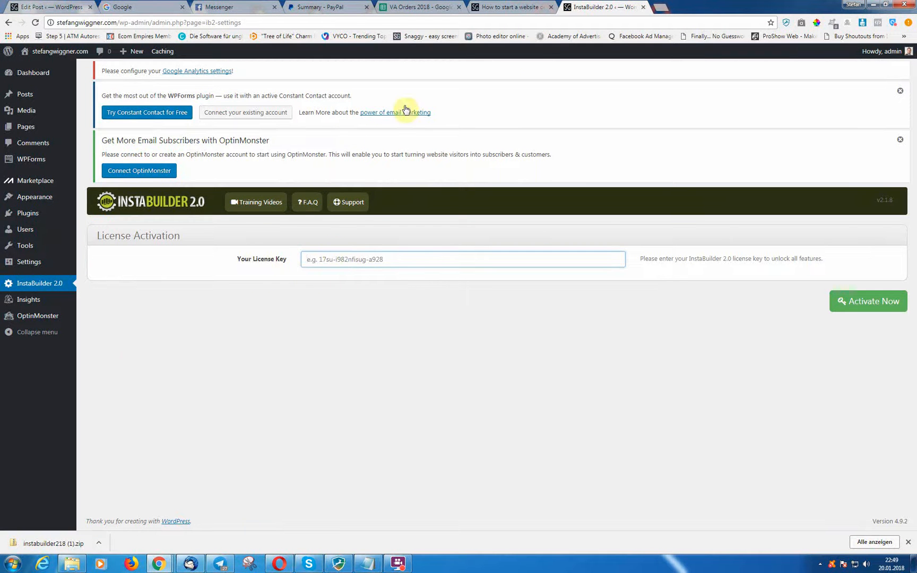
{"action": "mouse_move", "coordinate": [406, 110]}
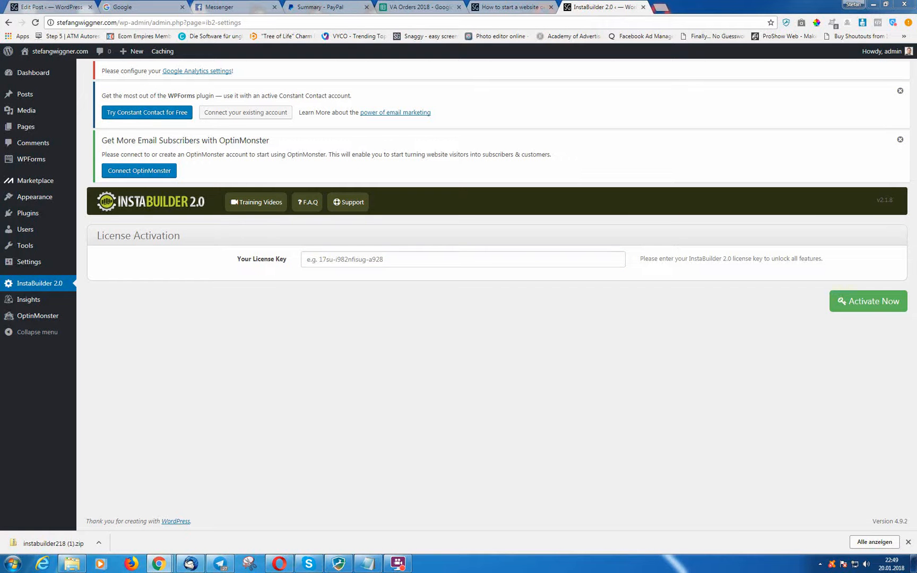
{"action": "left_click", "coordinate": [508, 7]}
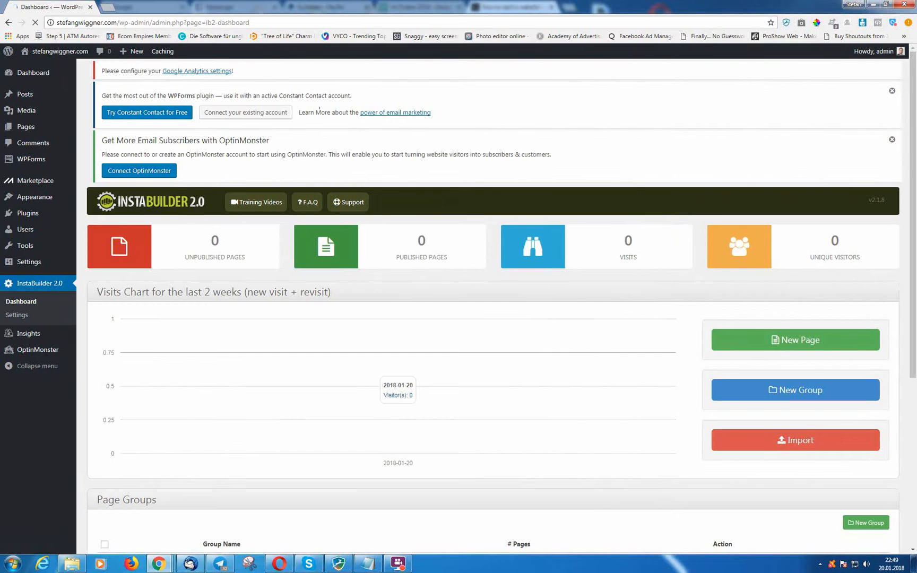
{"action": "mouse_move", "coordinate": [385, 254]}
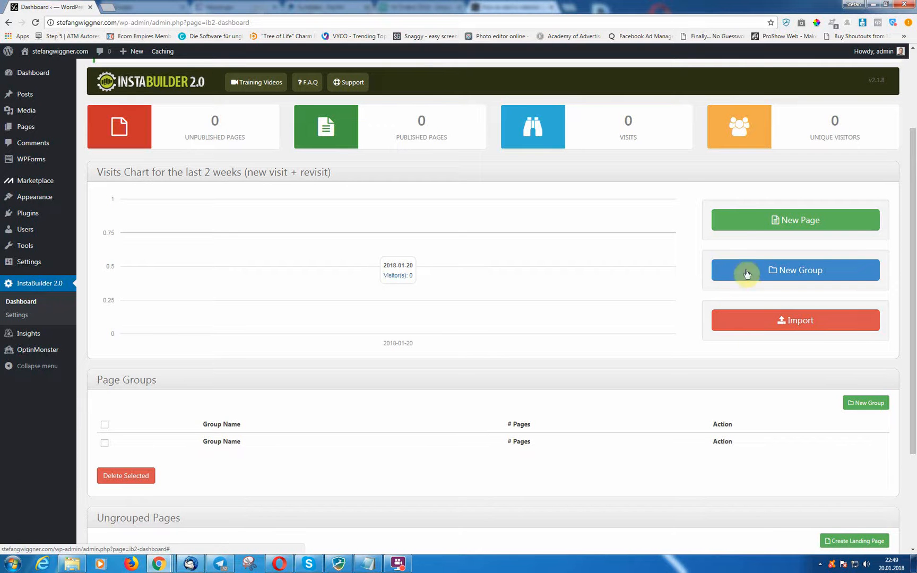
{"action": "mouse_move", "coordinate": [750, 223]}
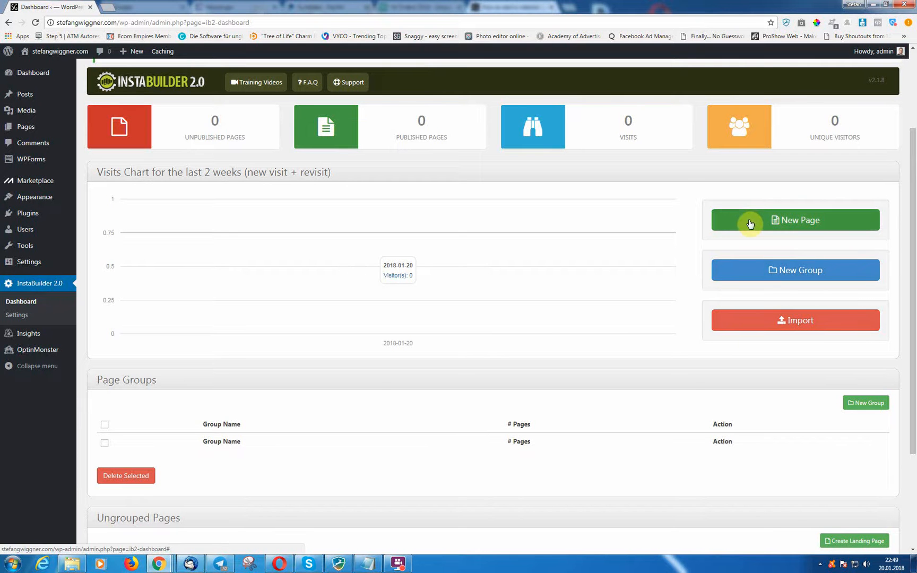
{"action": "left_click", "coordinate": [795, 220]}
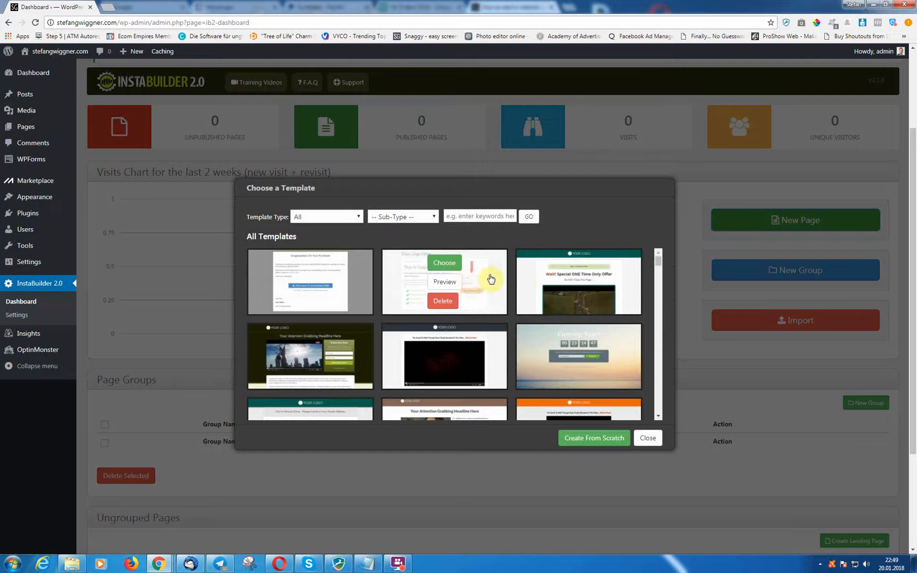
{"action": "scroll", "scroll_direction": "down", "scroll_amount": 3}
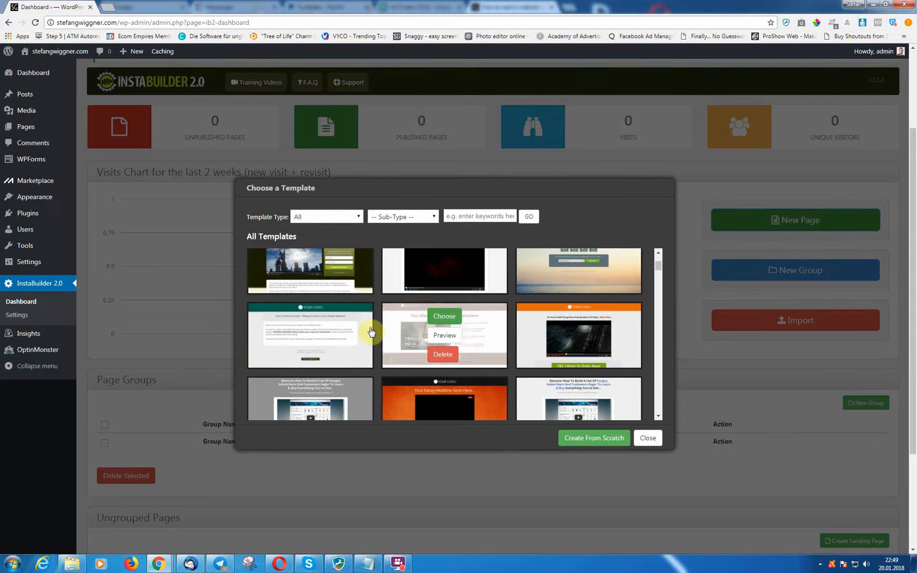
{"action": "scroll", "scroll_direction": "down", "scroll_amount": 3}
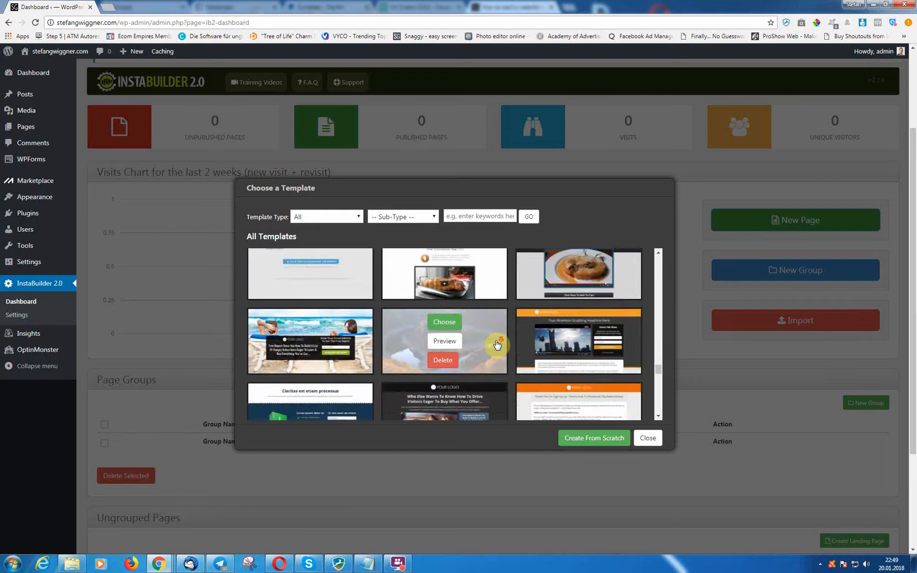
{"action": "scroll", "scroll_direction": "down", "scroll_amount": 3}
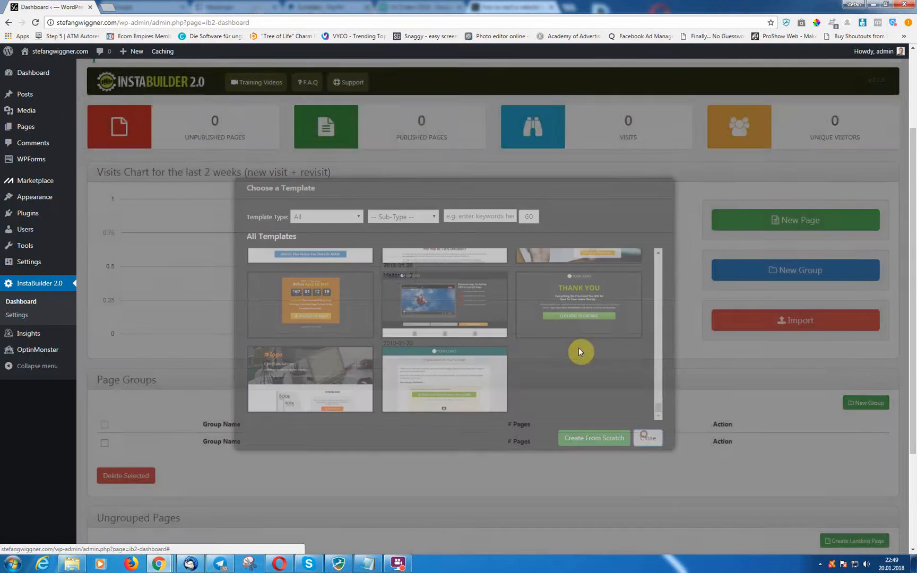
{"action": "left_click", "coordinate": [647, 438]}
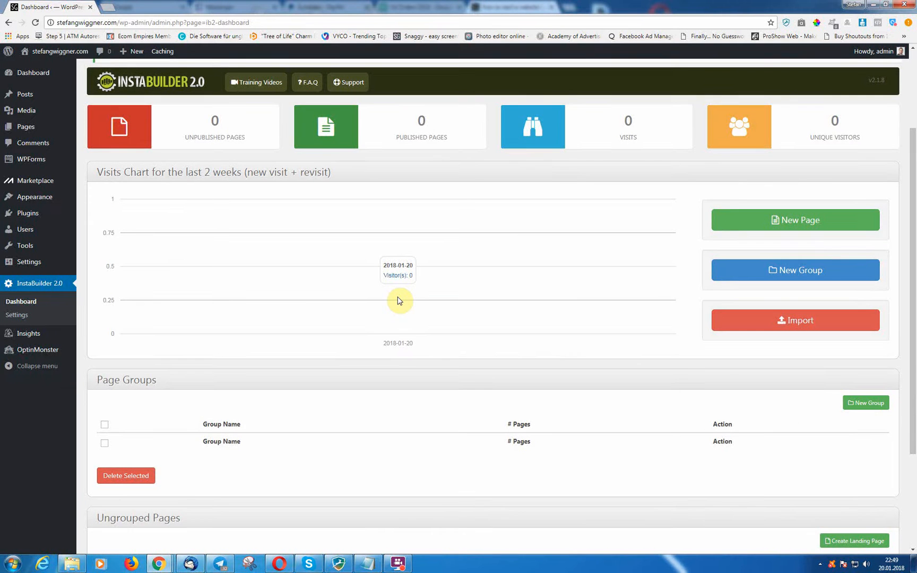
{"action": "mouse_move", "coordinate": [21, 301]}
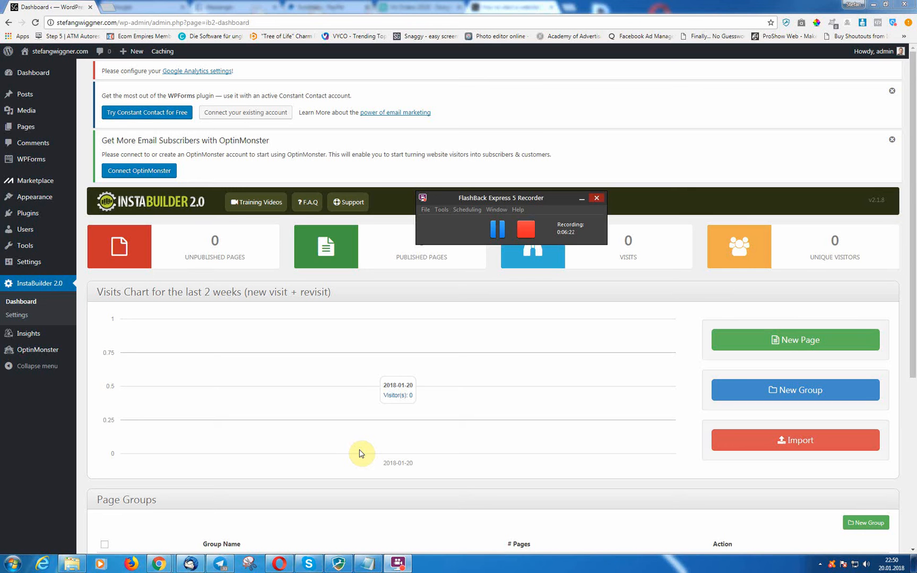
{"action": "mouse_move", "coordinate": [486, 304]}
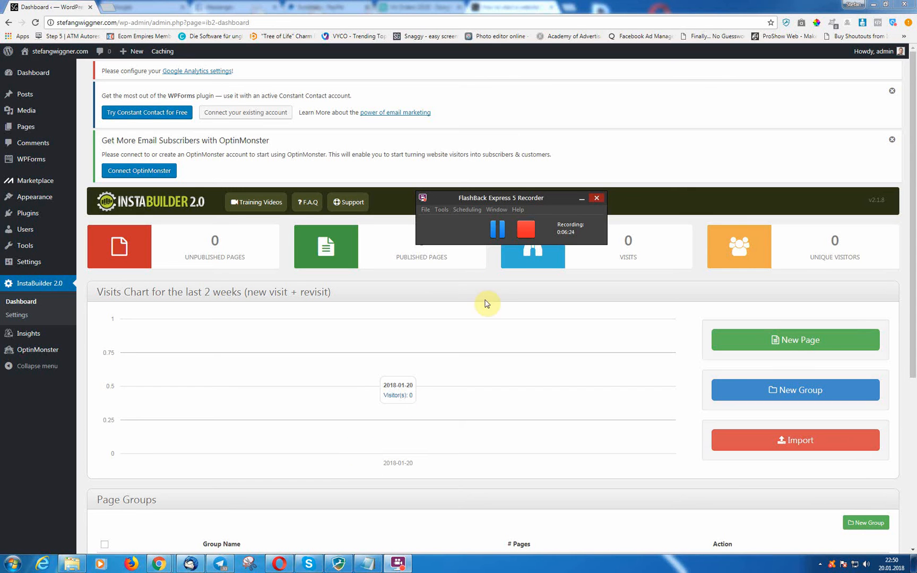